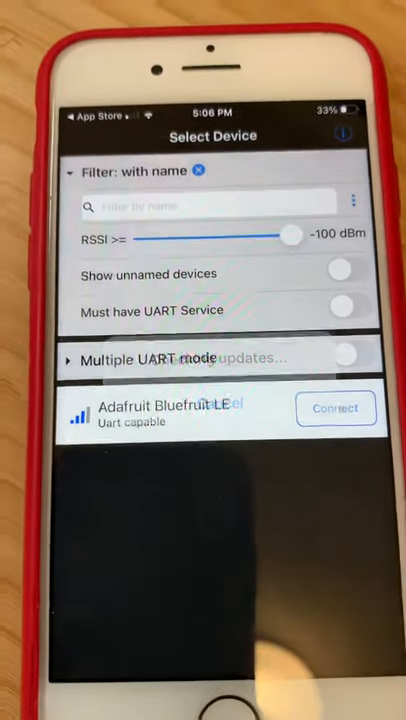
- Connect to the Adafruit Bluefruit LE board and wait for the Modules screen
click(336, 408)
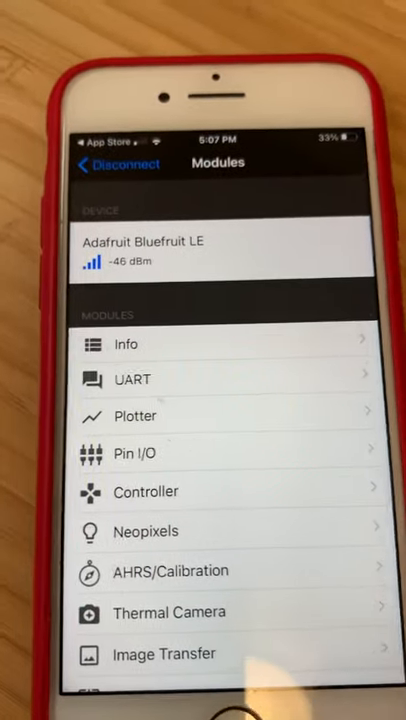